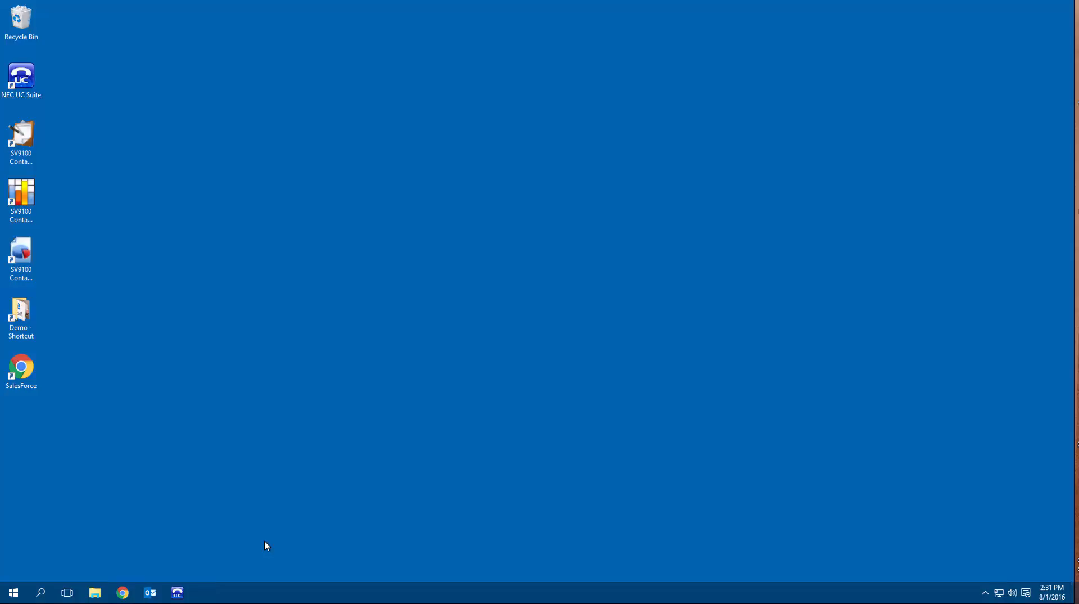
mouse_move(92, 523)
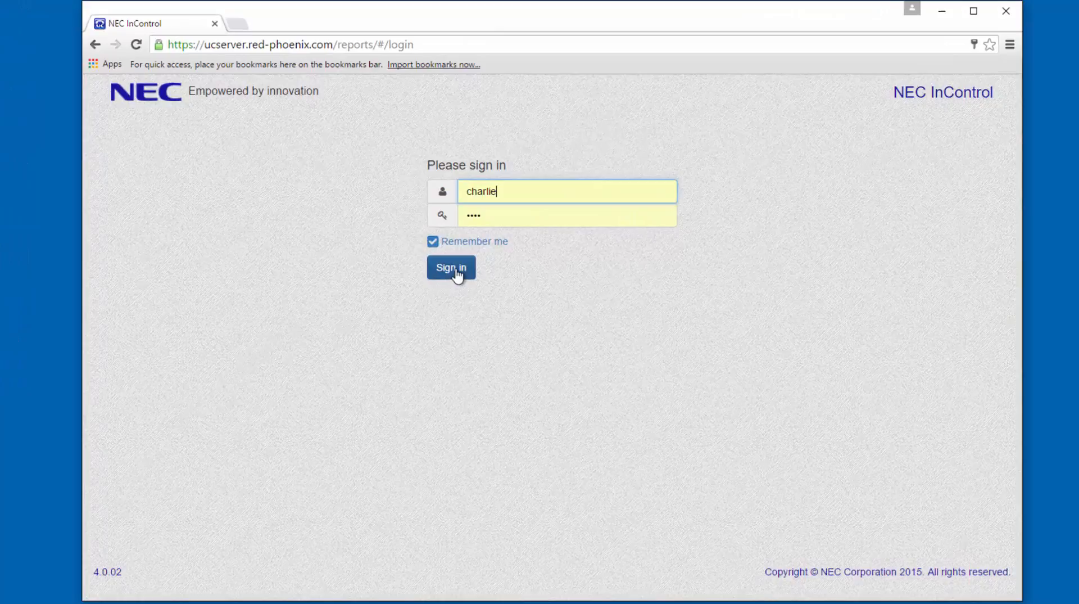
- Sign in to NEC InControl and start a Phone Number Details report
click(450, 267)
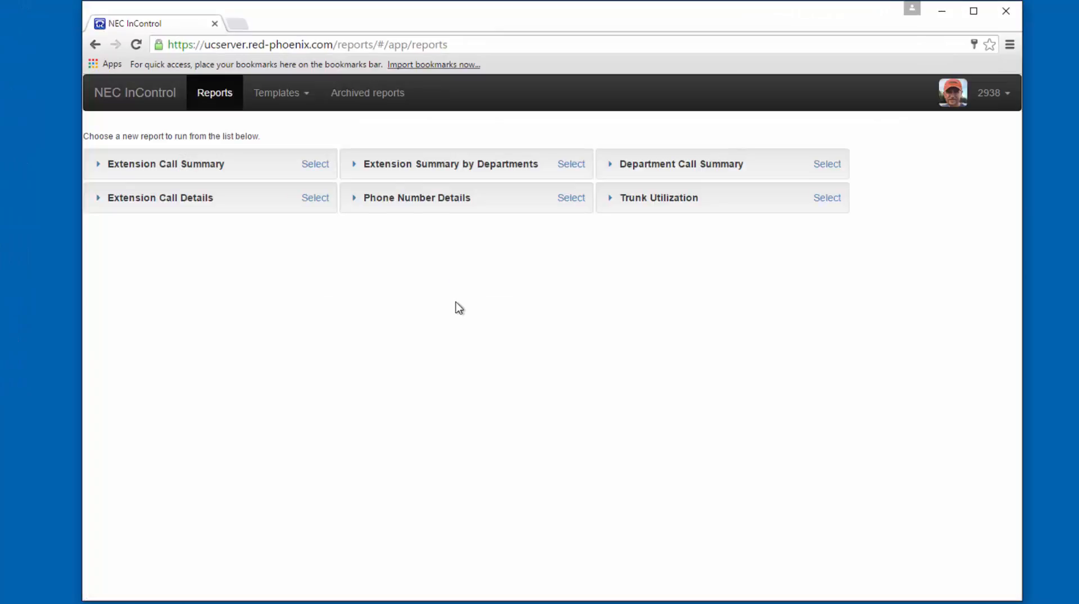
mouse_move(459, 230)
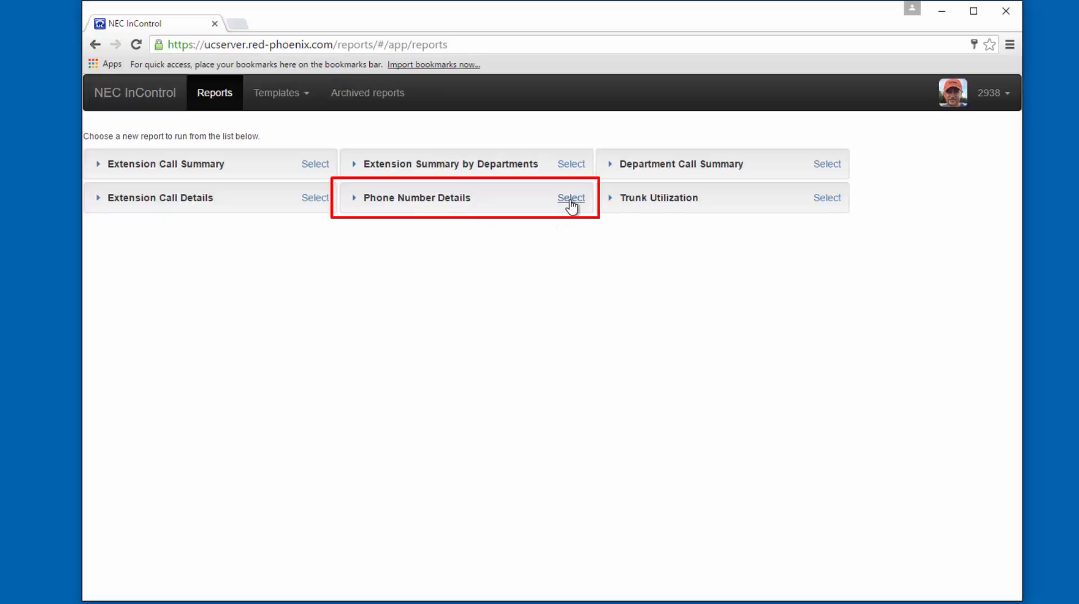
click(571, 197)
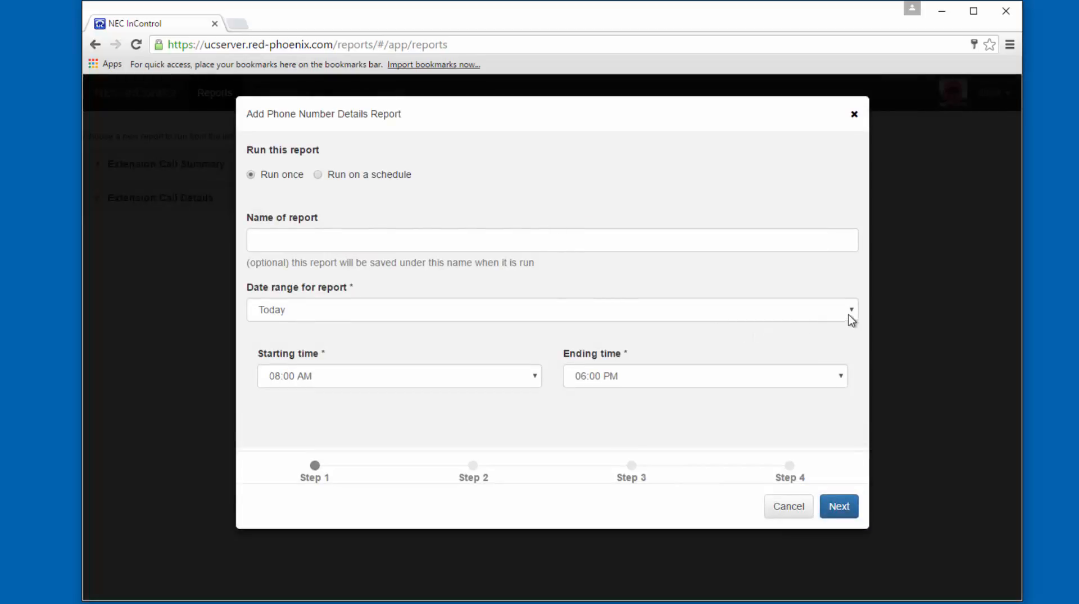
click(551, 310)
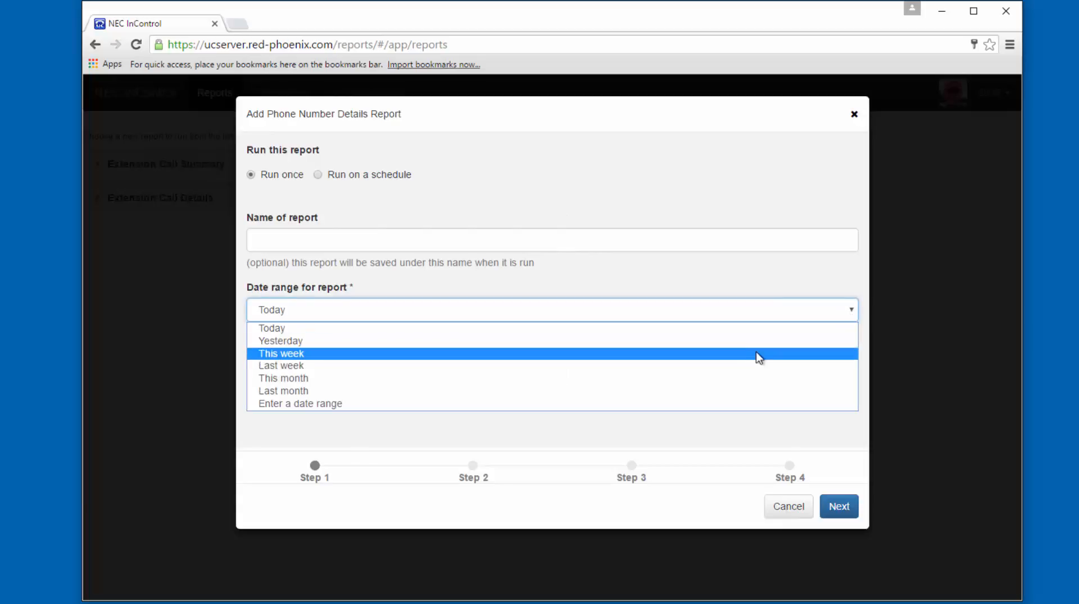
click(281, 364)
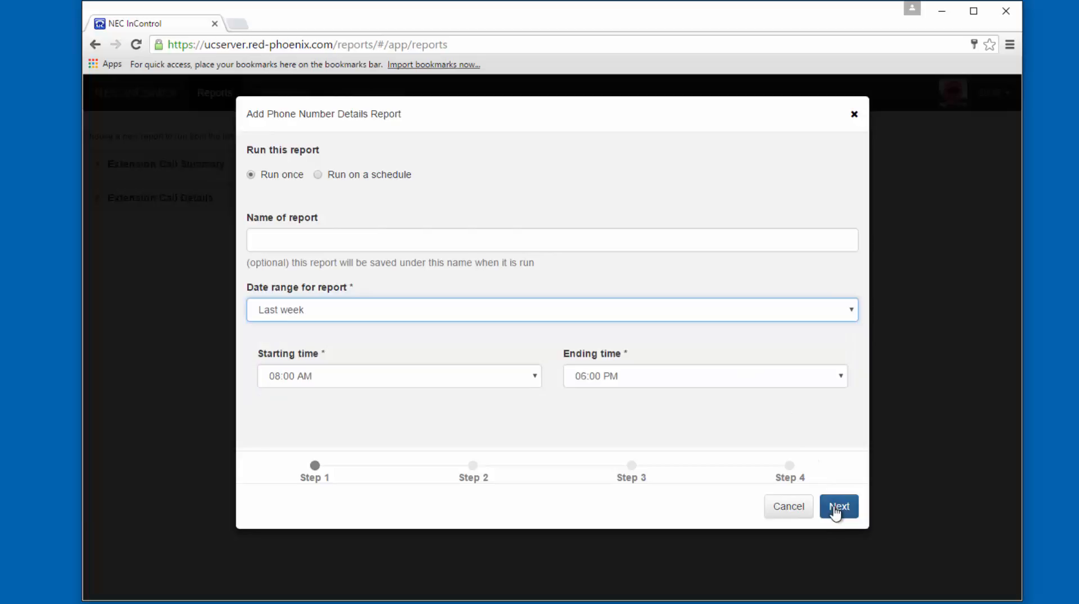
click(838, 506)
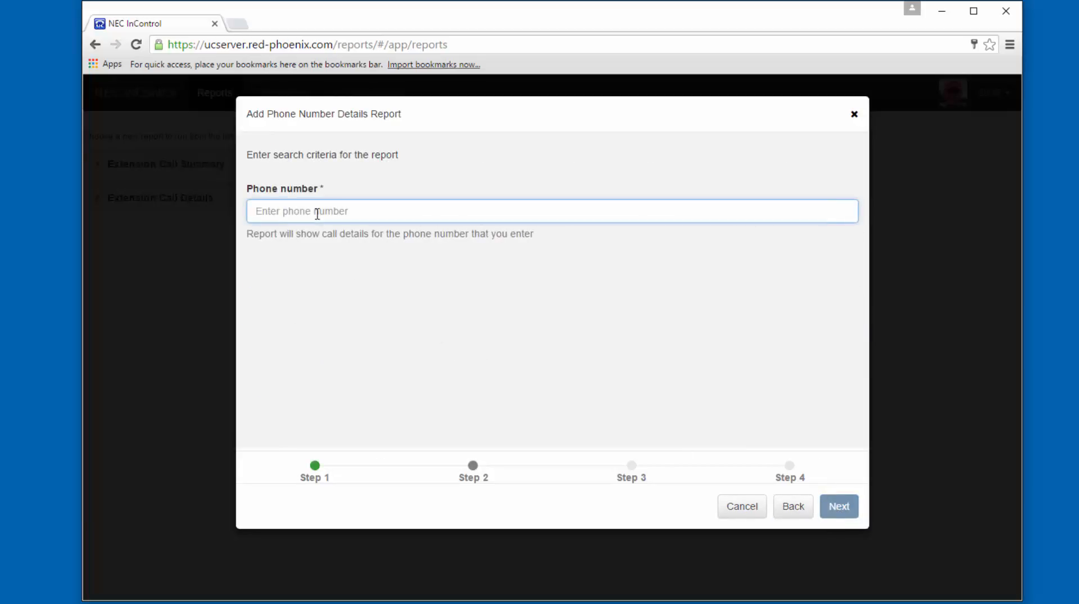
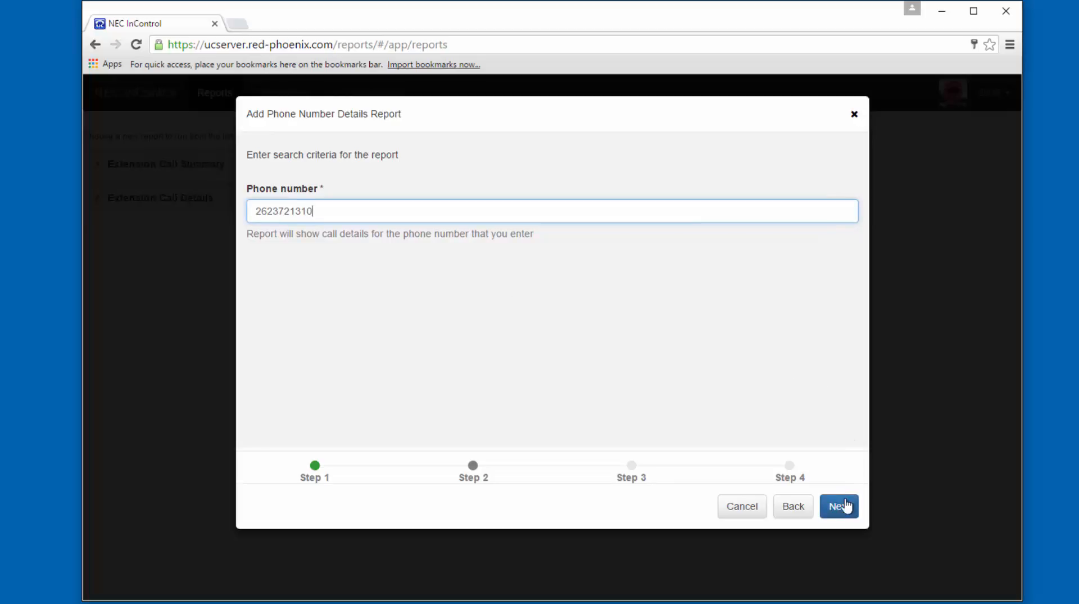
click(838, 506)
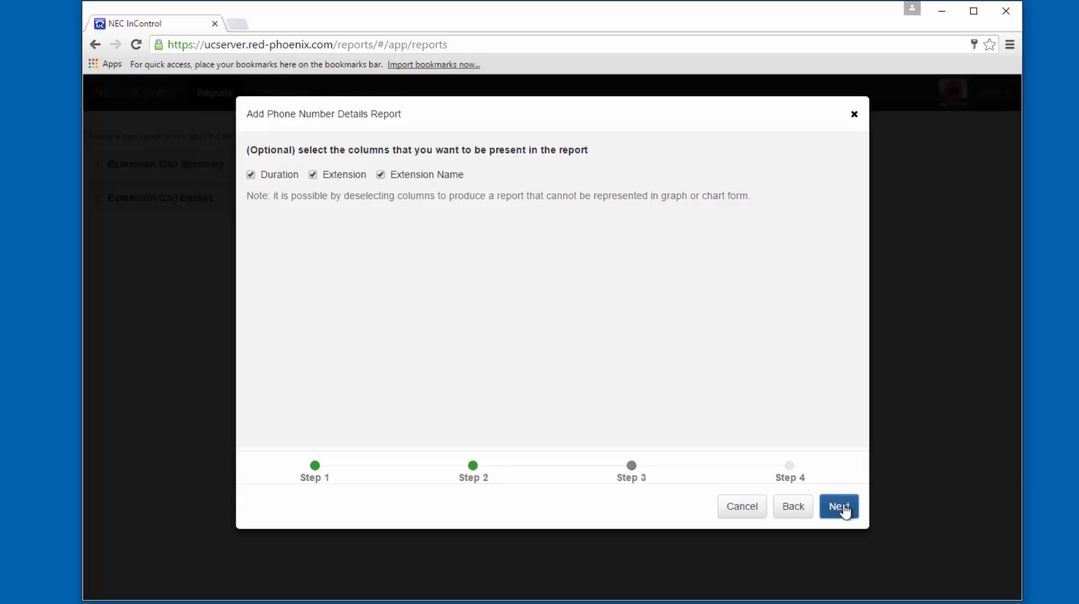
click(839, 506)
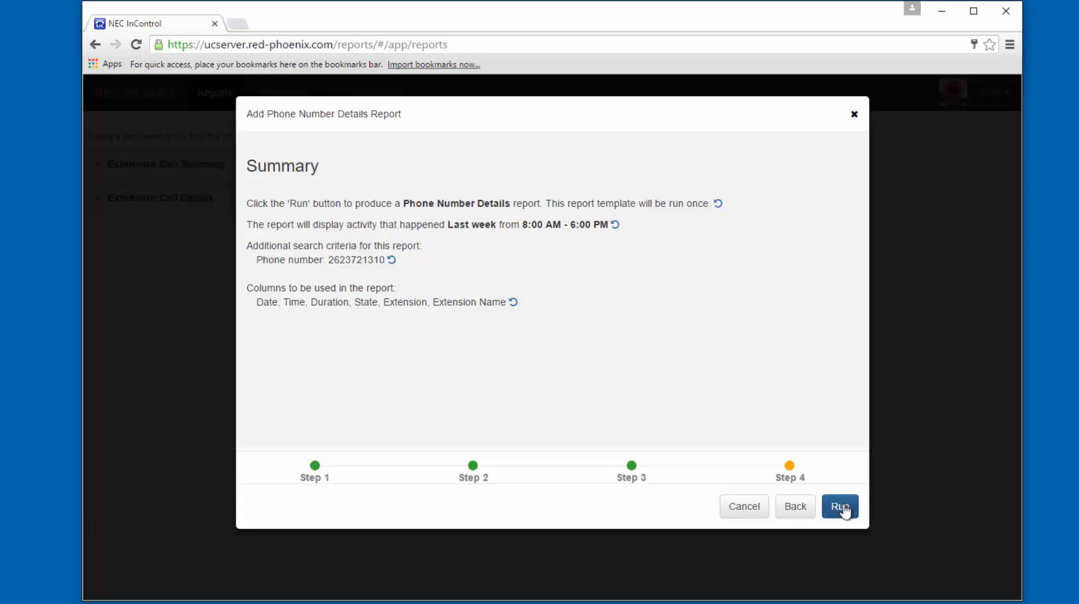
click(839, 506)
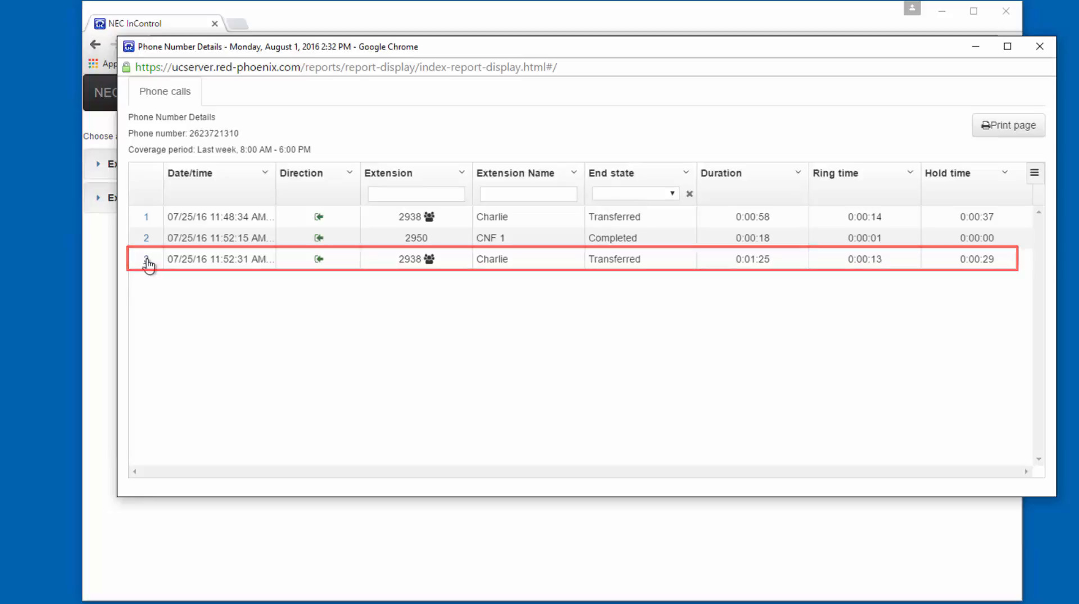
- Select the third, transferred call in the Phone Number Details results
click(146, 258)
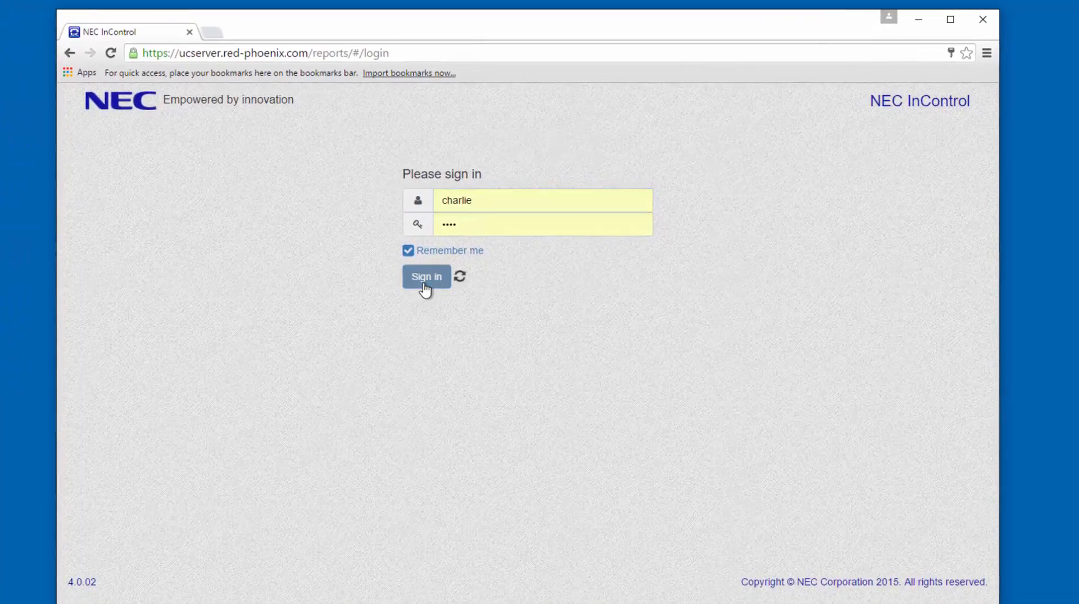
- Sign back in, start an Extension Summary by Departments report, and preview scheduling options
click(426, 276)
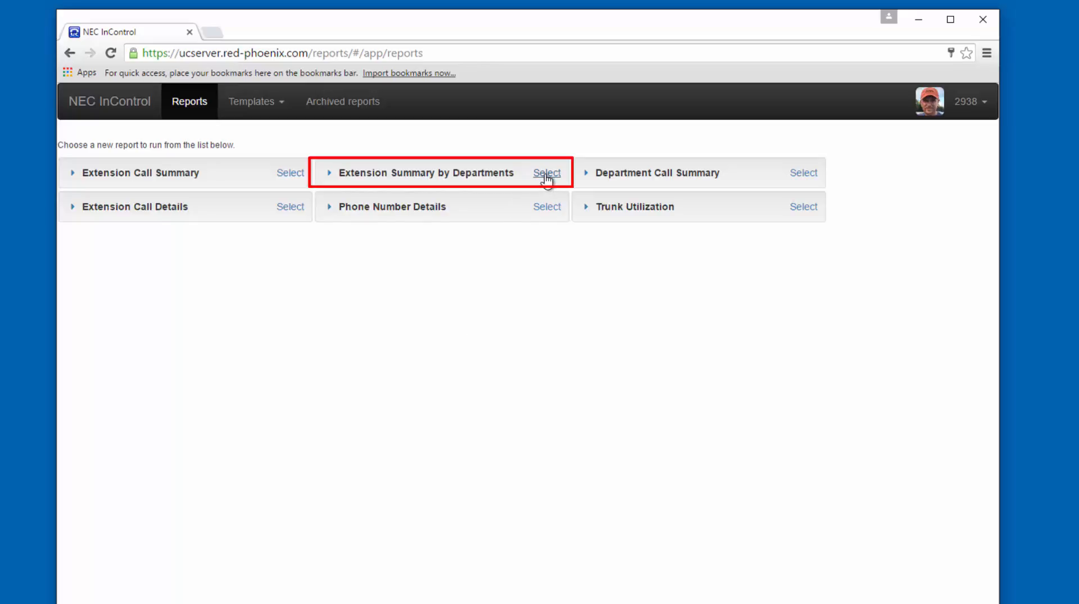
click(546, 172)
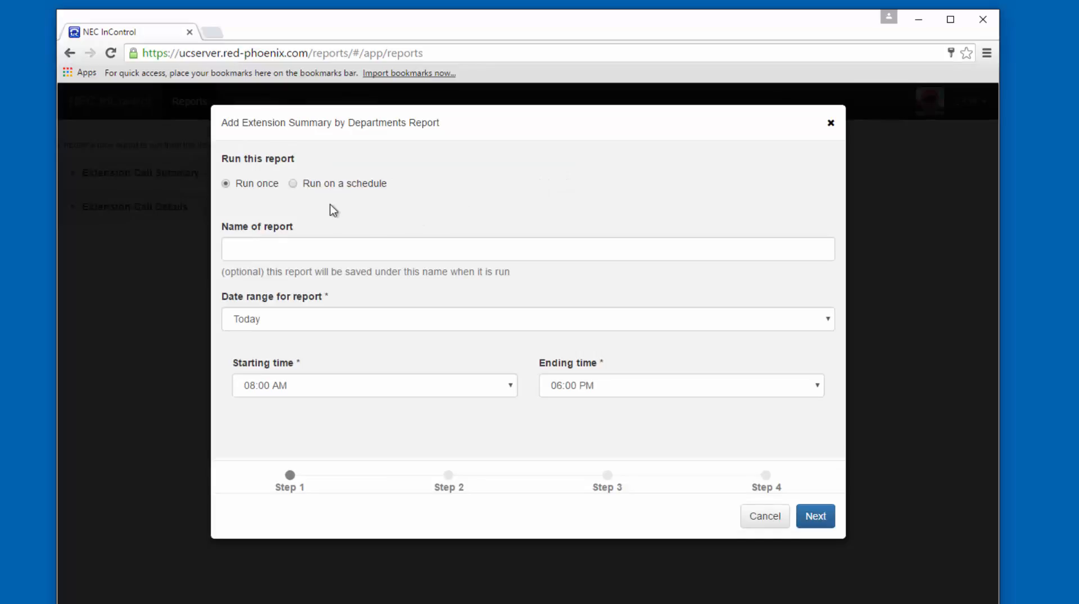
click(294, 183)
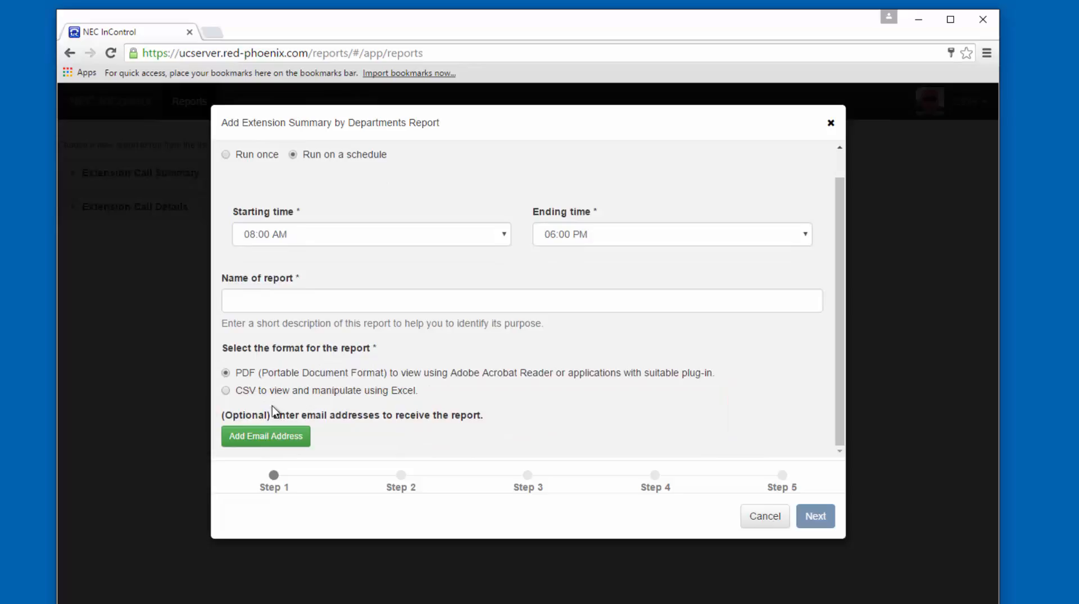
mouse_move(266, 435)
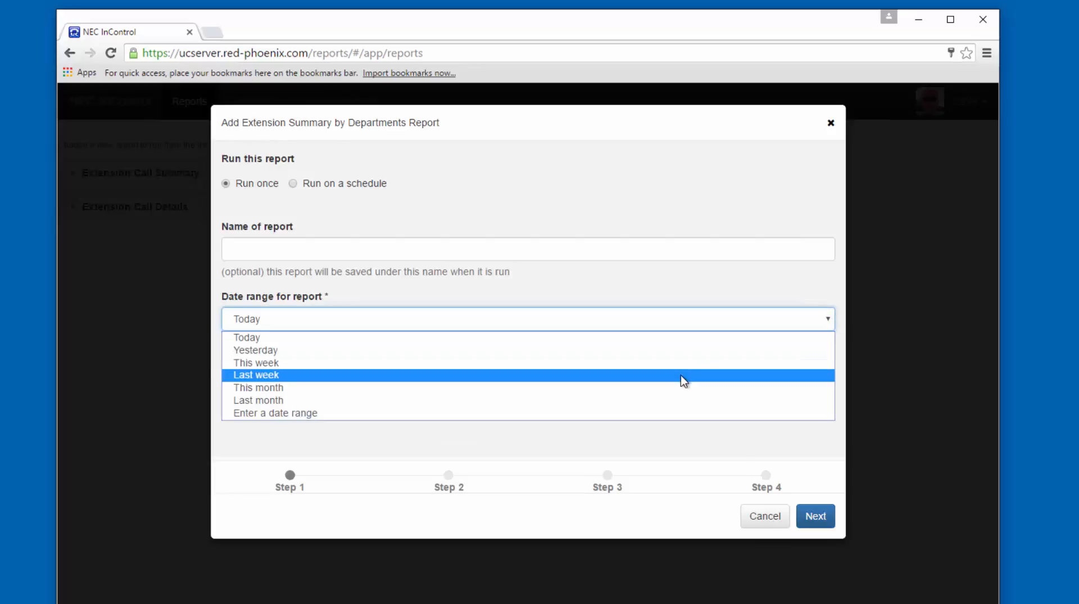
- Run the Extension Summary by Departments report for Sales and Marketing over last week
click(257, 374)
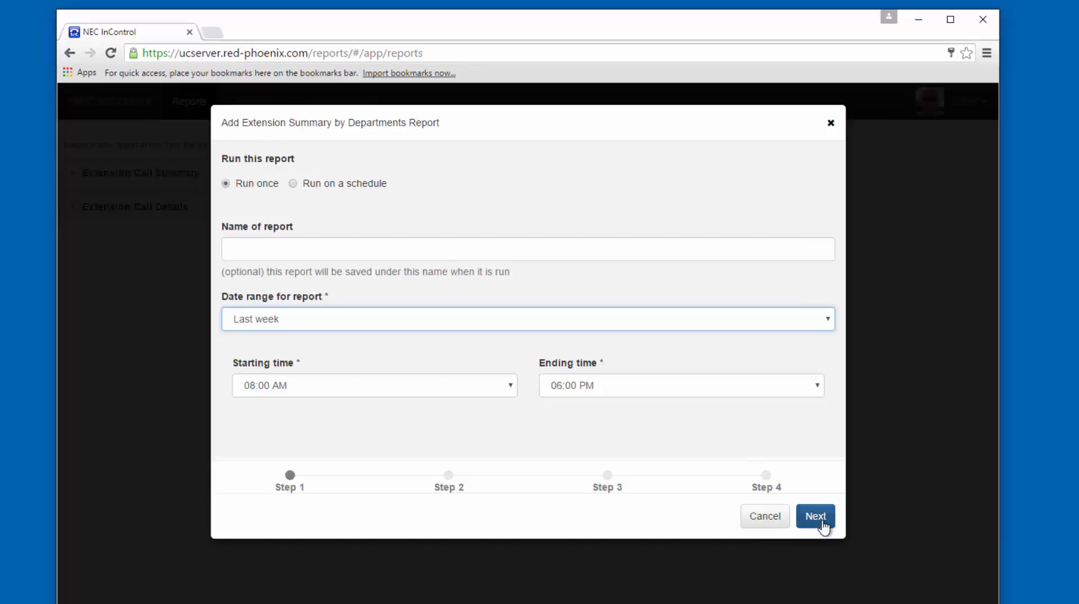
click(815, 515)
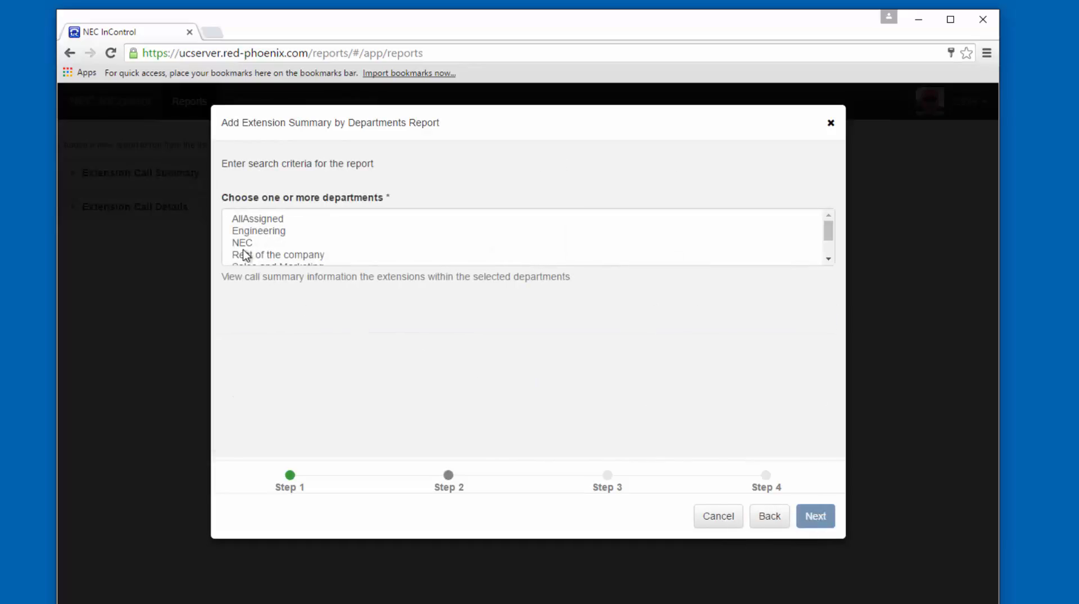
click(278, 230)
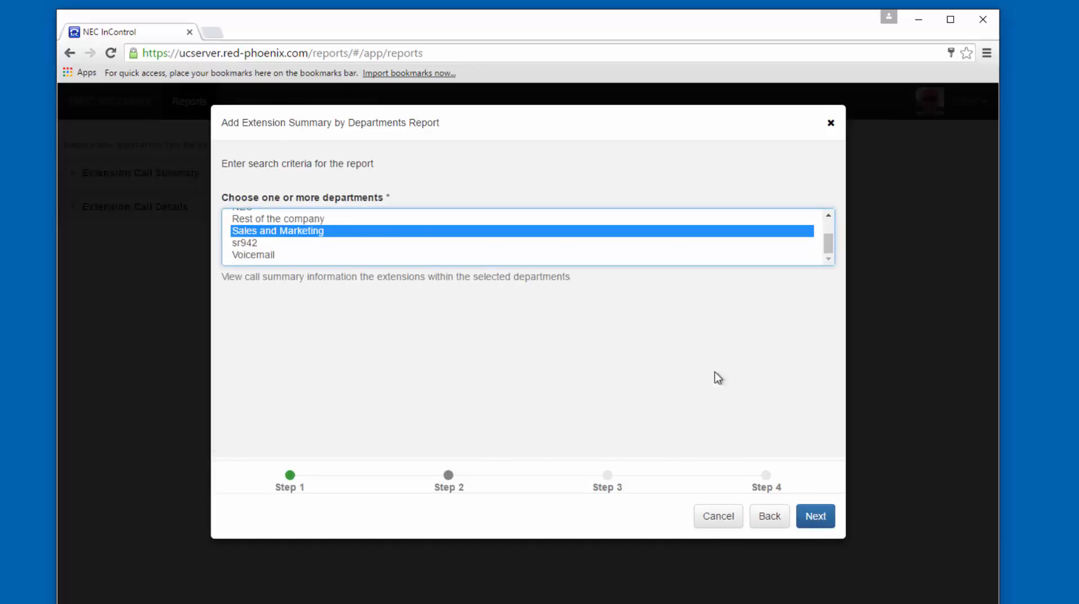
click(815, 516)
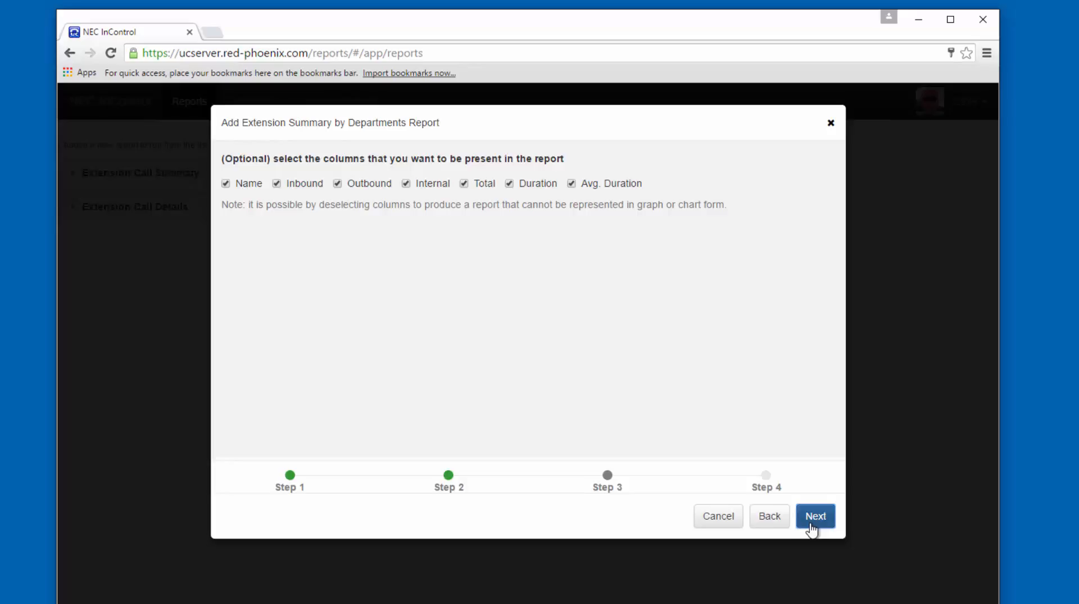
click(815, 515)
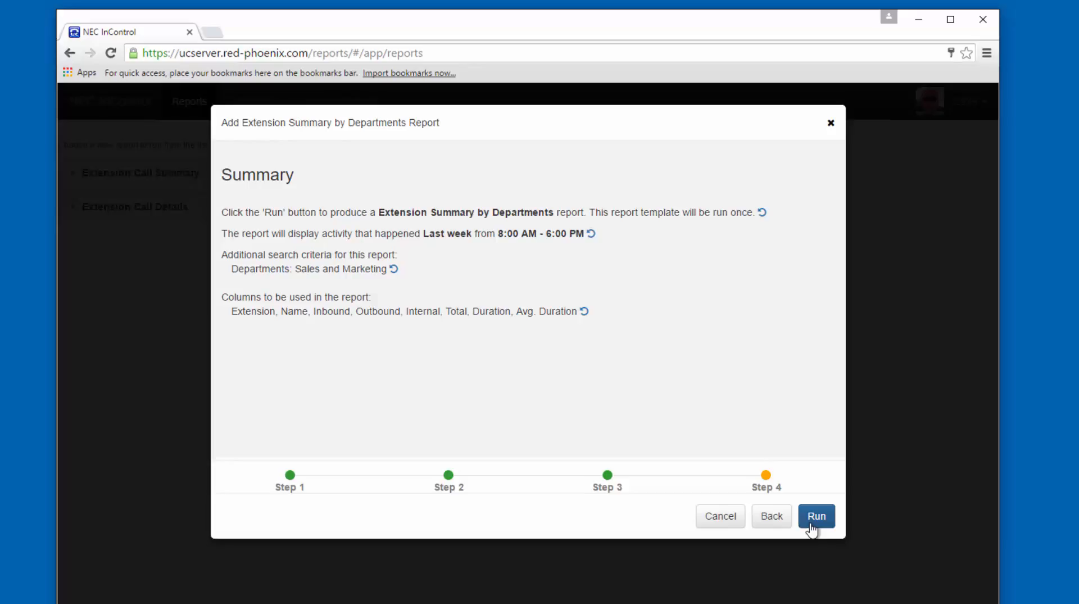
click(816, 516)
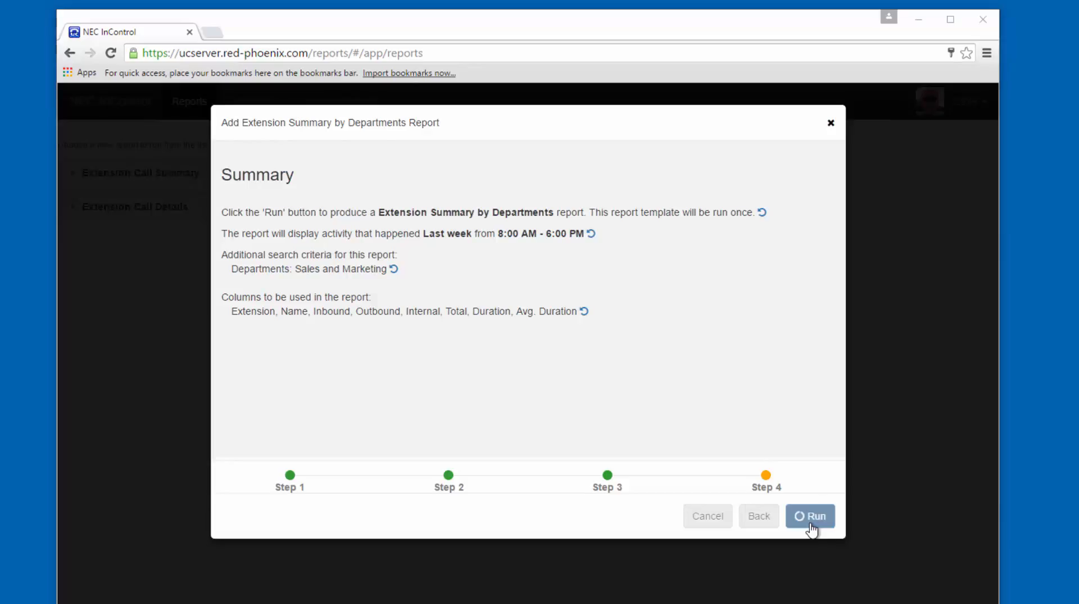
- Open the Sales and Marketing results showing four extensions' call counts
click(809, 515)
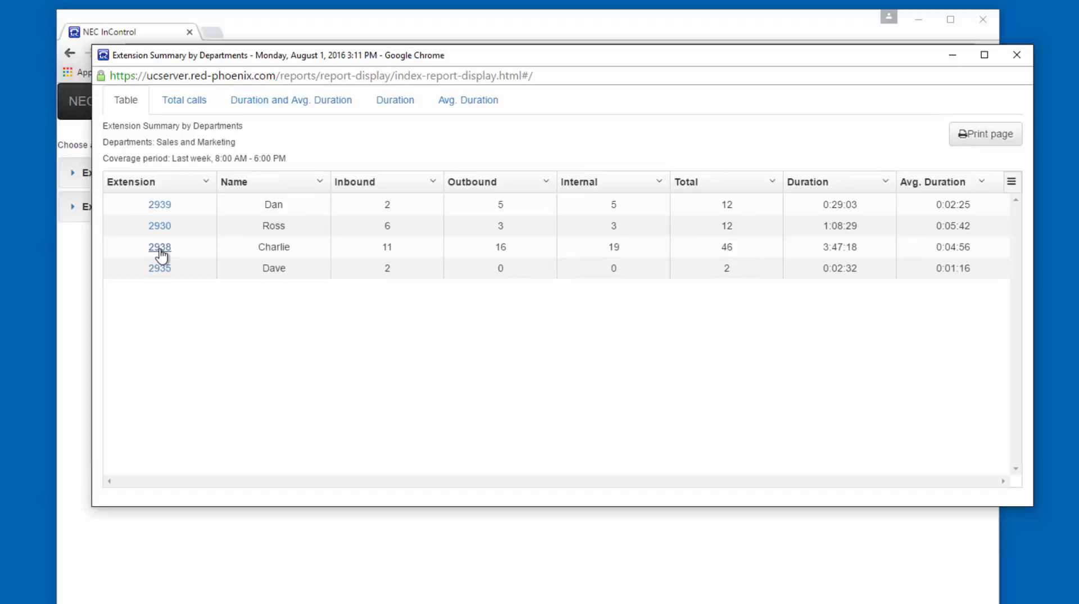
- View call details for extension 2938, then close that report window
click(159, 246)
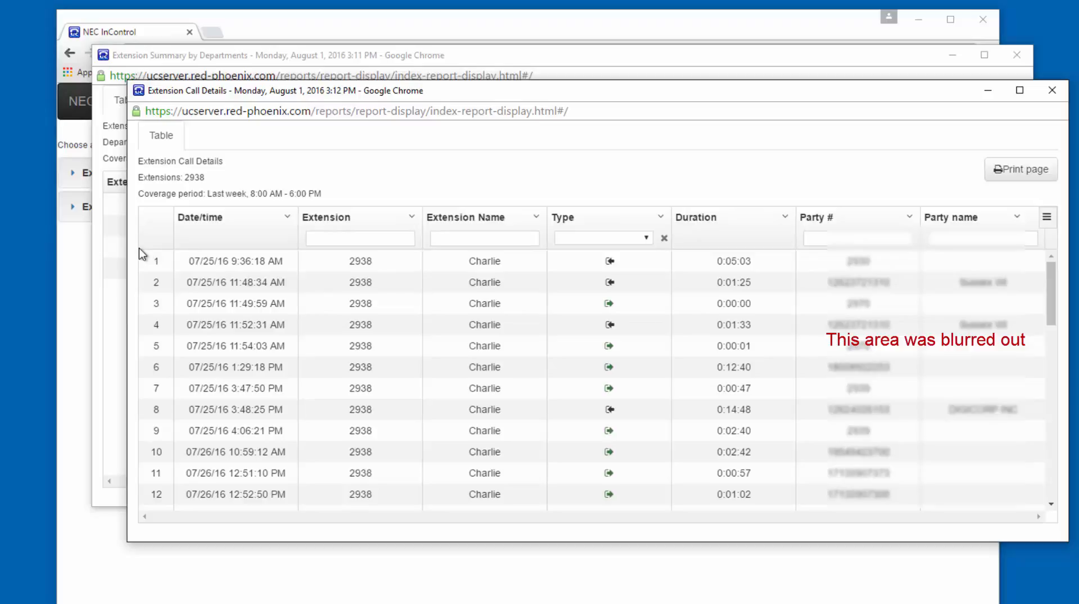
mouse_move(1052, 90)
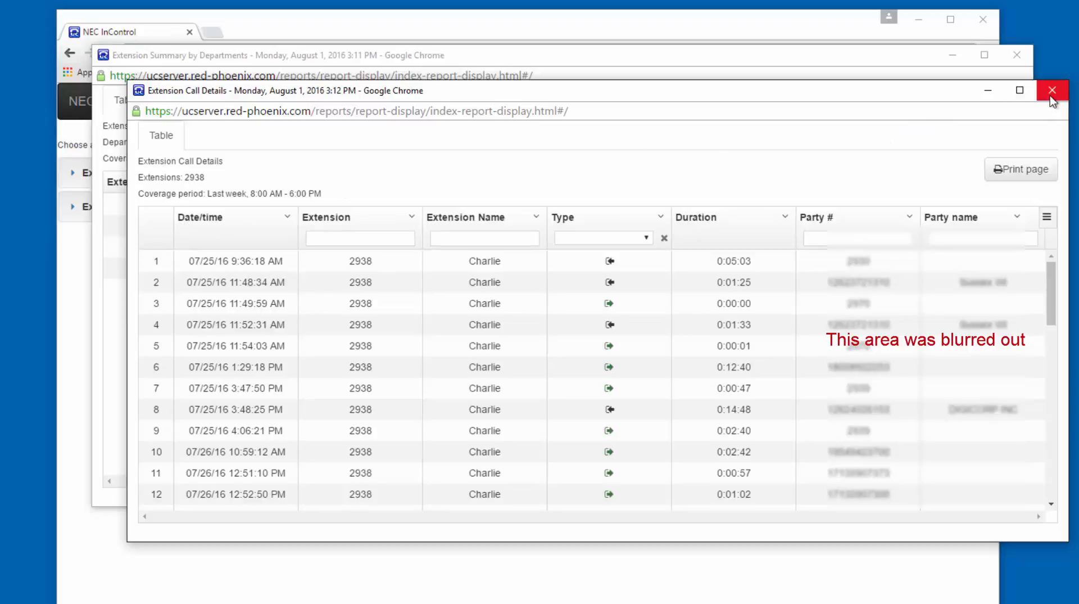
click(1051, 90)
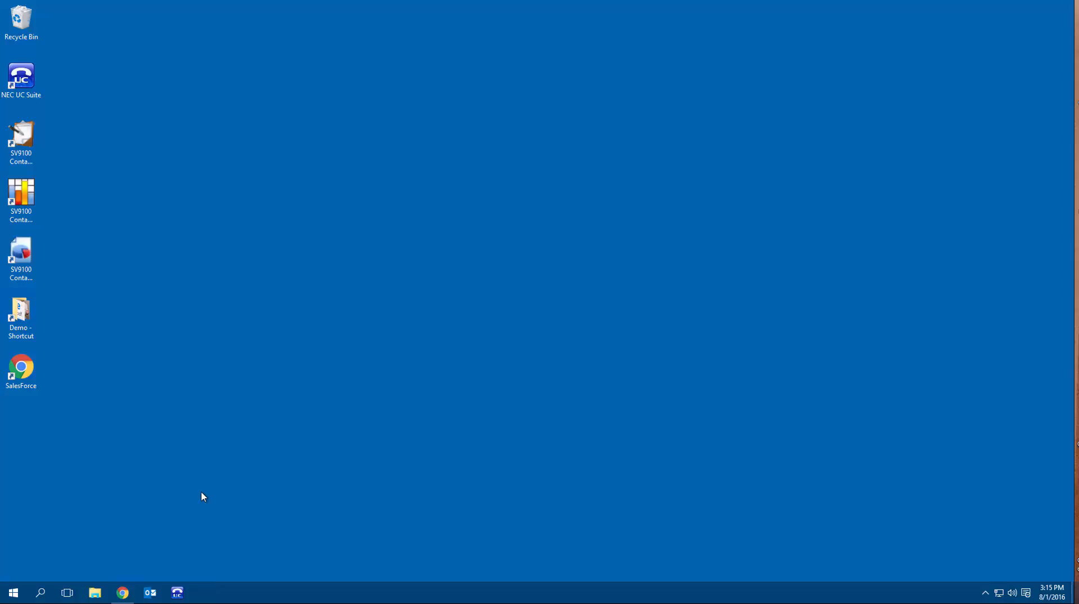
mouse_move(197, 515)
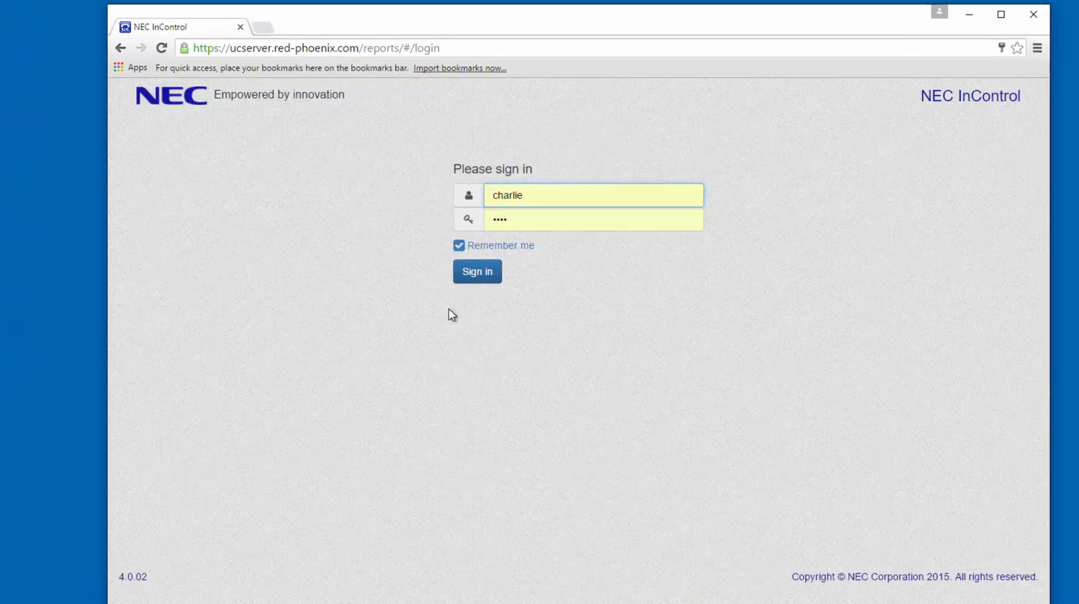
- Sign in and date a Trunk Utilization report 01/01/2016–08/01/2016, 8 AM to 5 PM
click(477, 270)
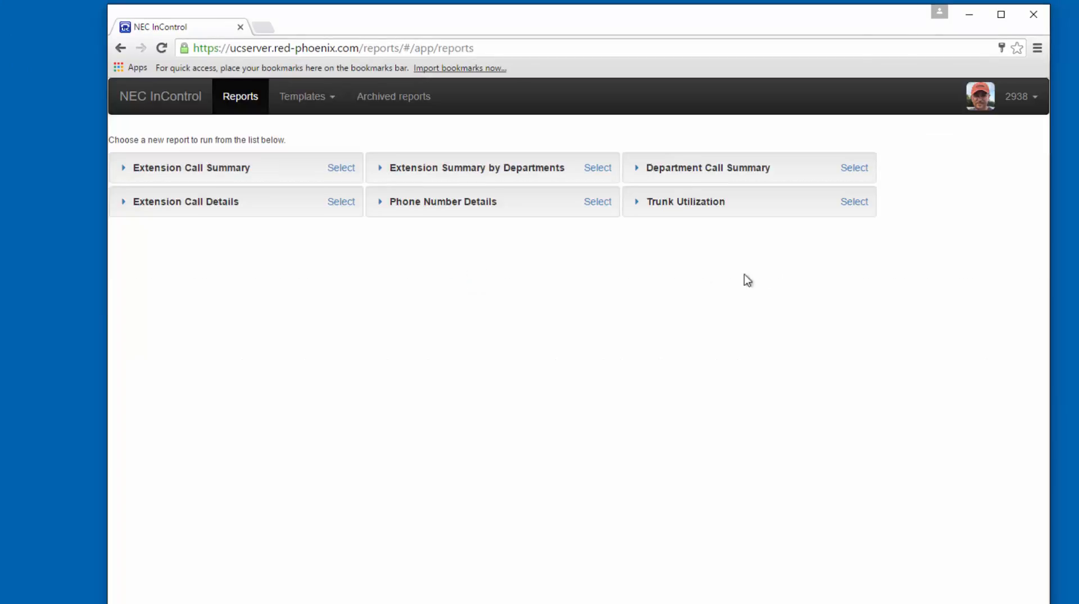
click(853, 201)
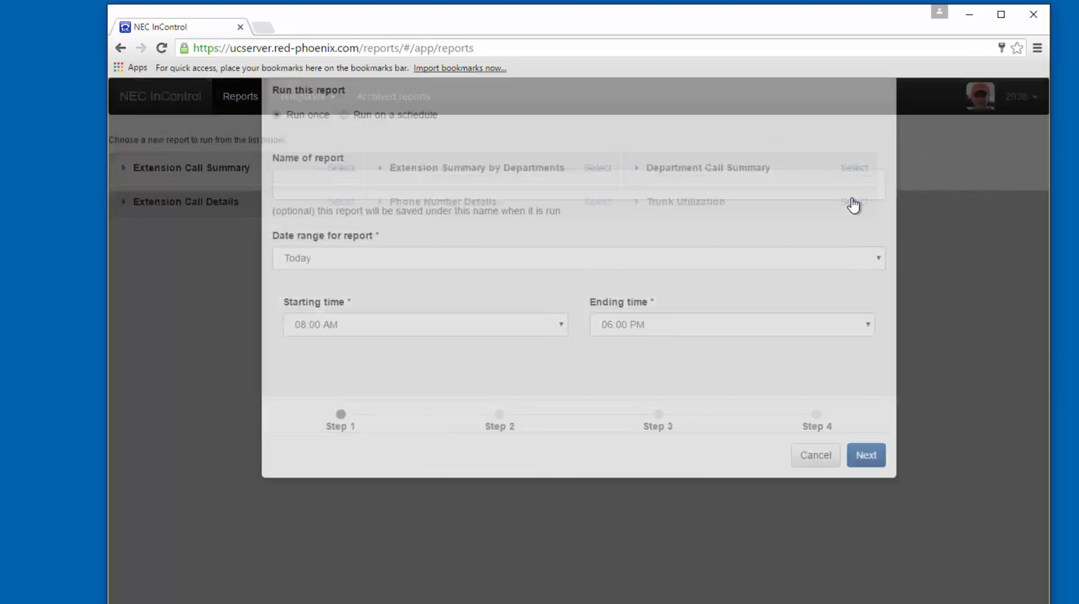
click(854, 203)
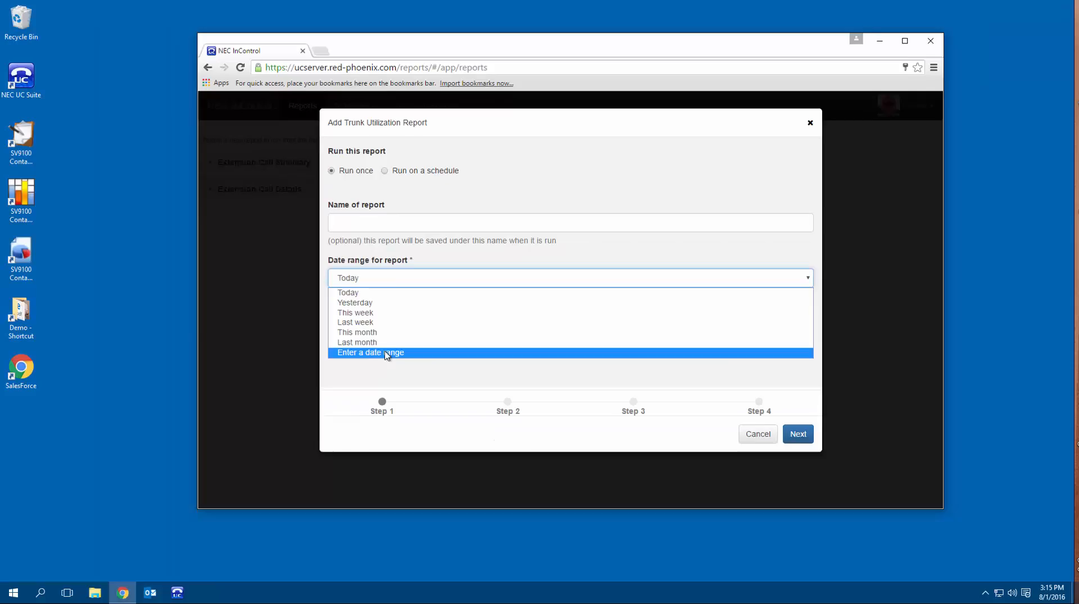
click(371, 352)
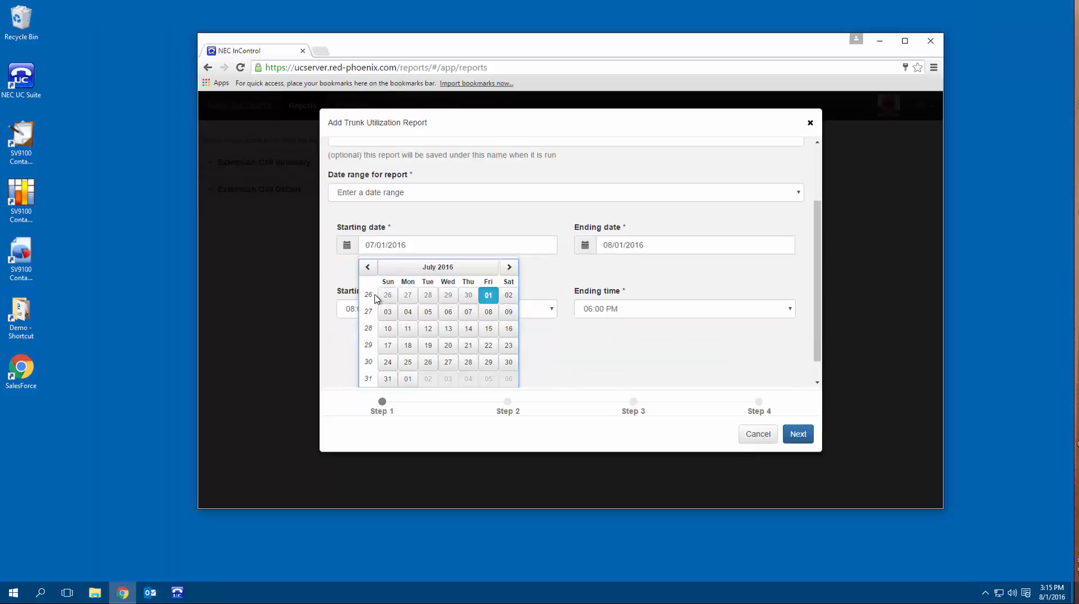
click(368, 266)
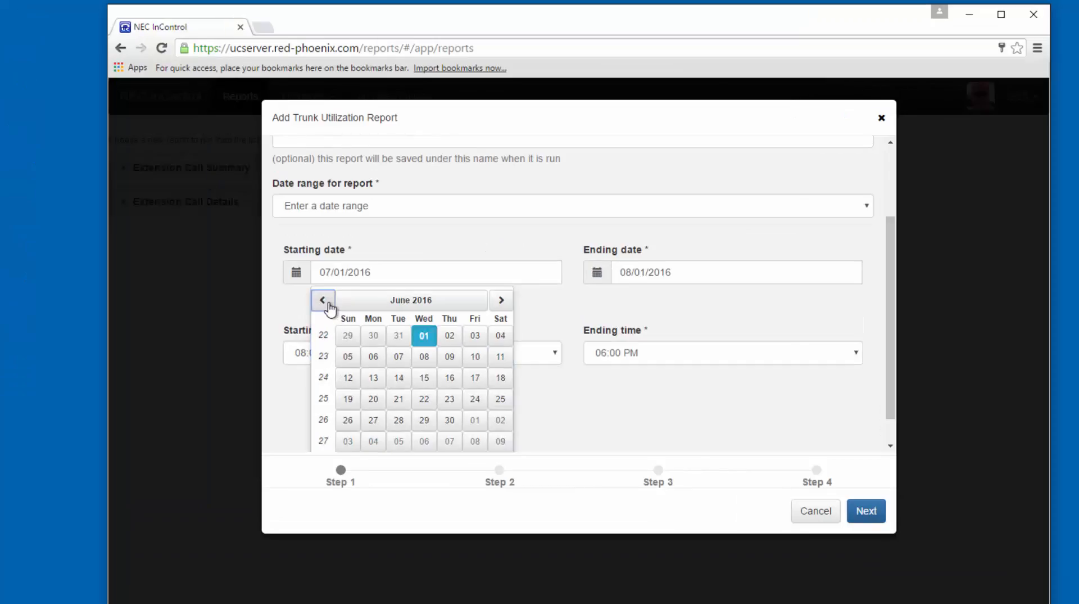
click(322, 300)
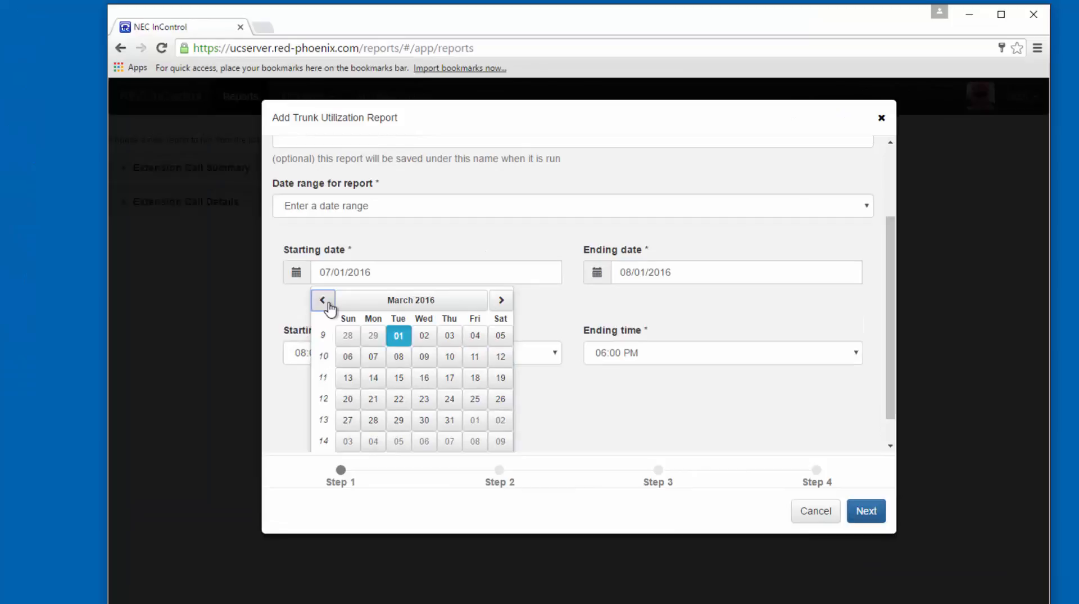
click(322, 300)
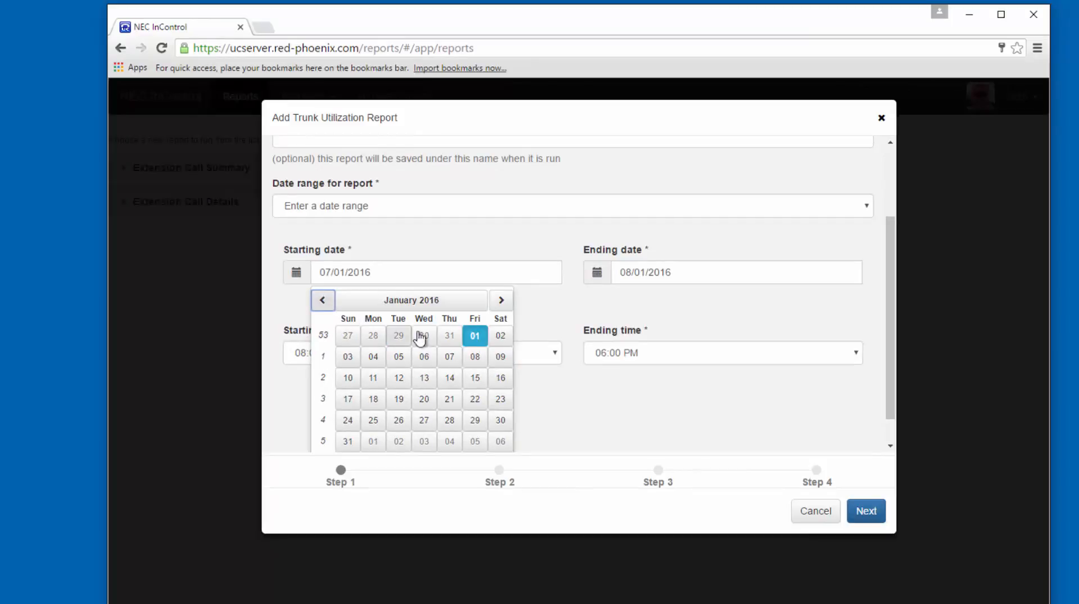
click(475, 335)
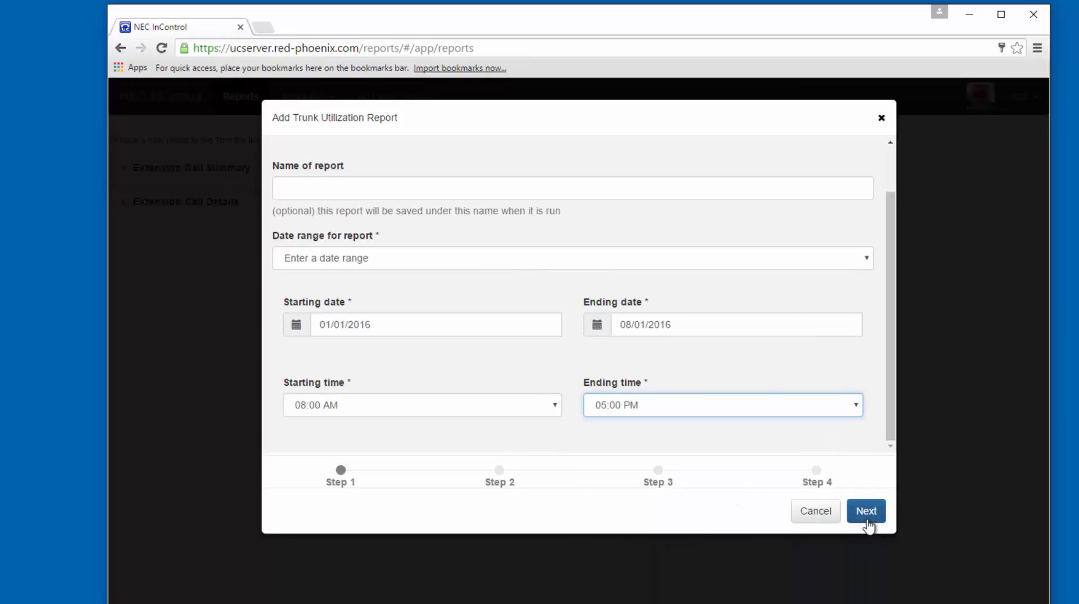
click(866, 510)
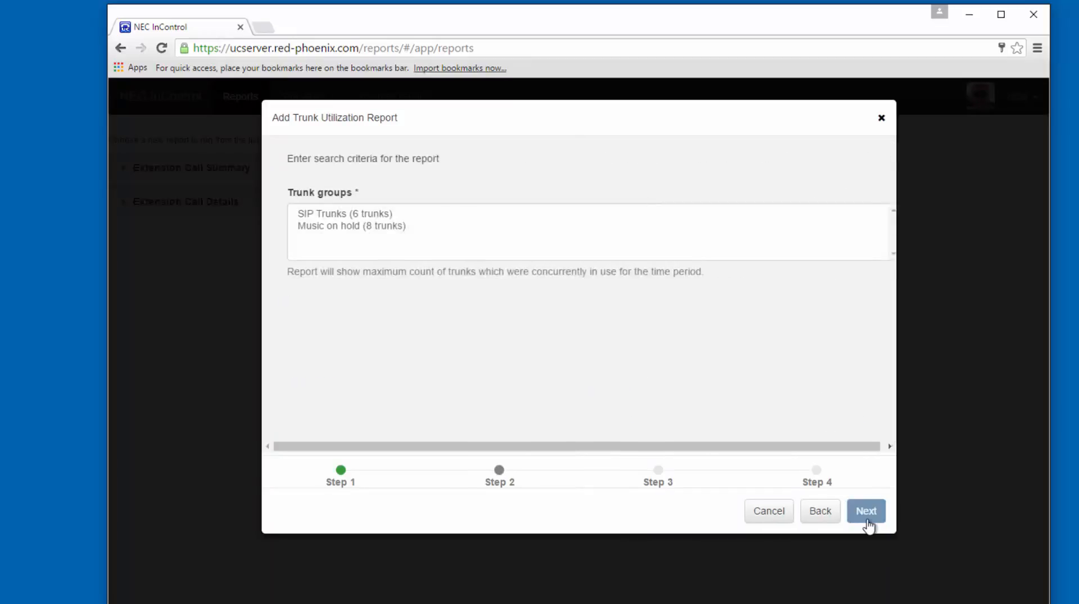
- Run the Trunk Utilization report for SIP Trunks with the Utilization column
click(330, 214)
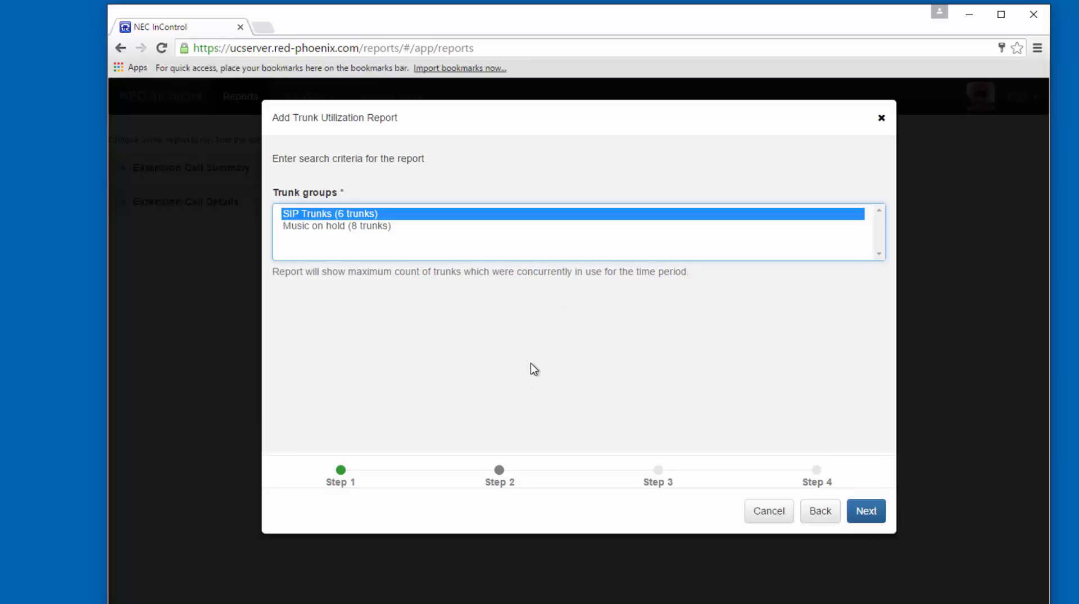
mouse_move(865, 511)
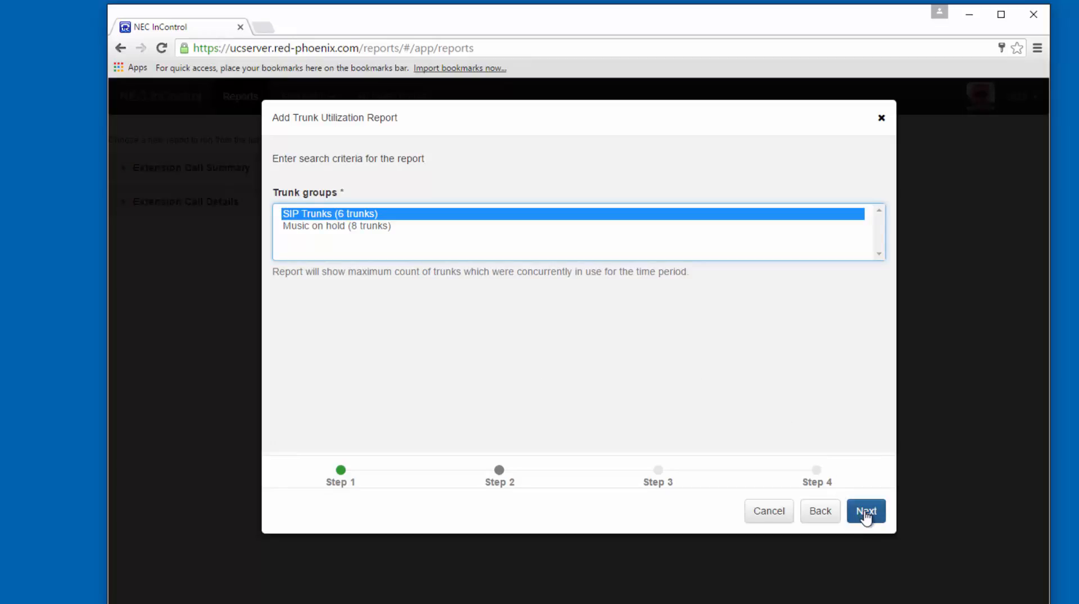
click(866, 511)
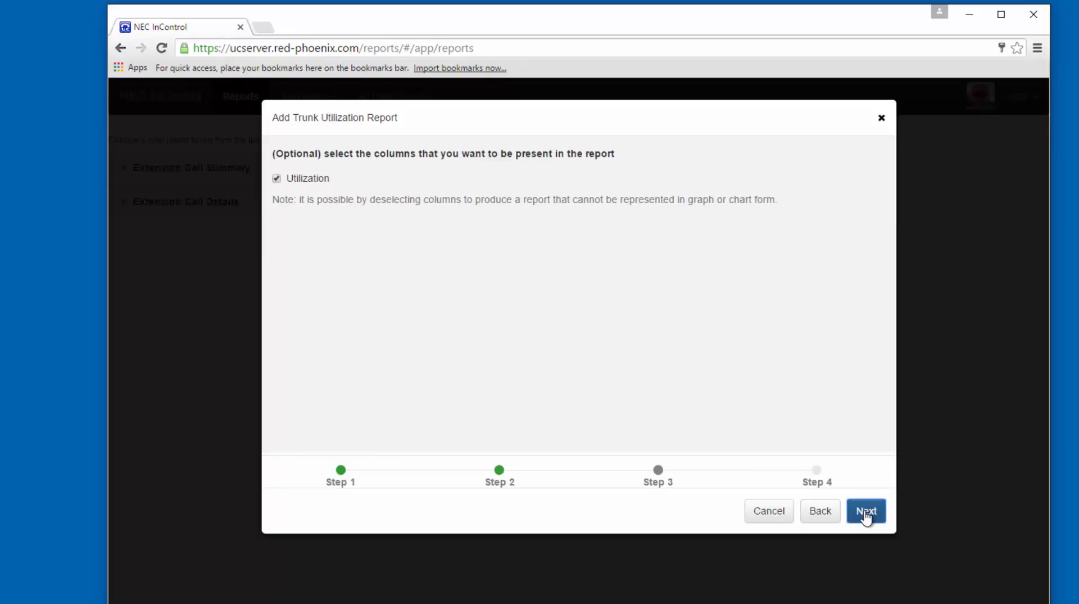
click(865, 511)
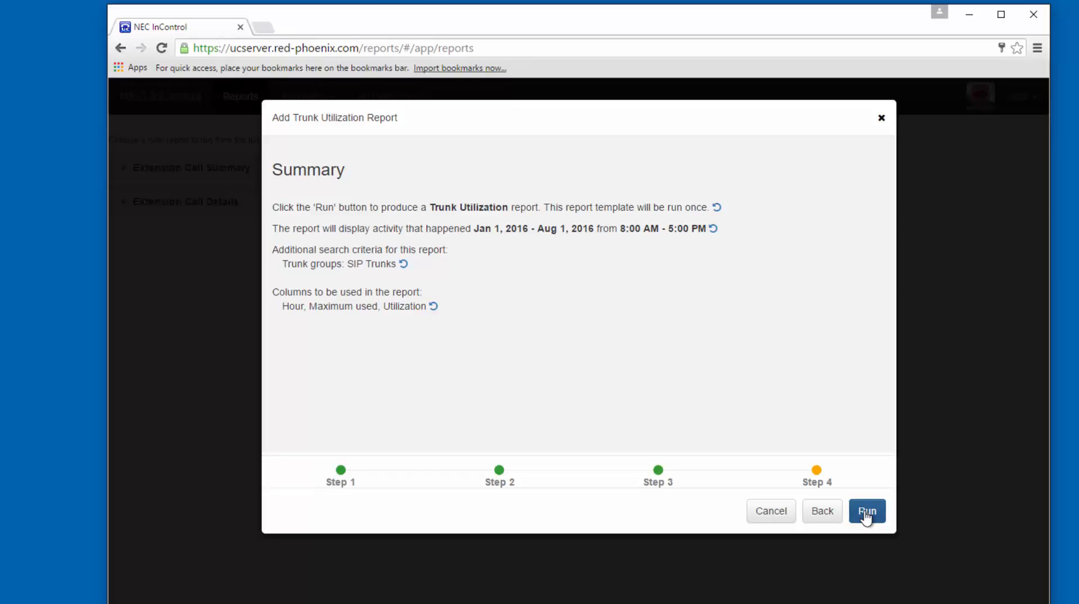
click(866, 511)
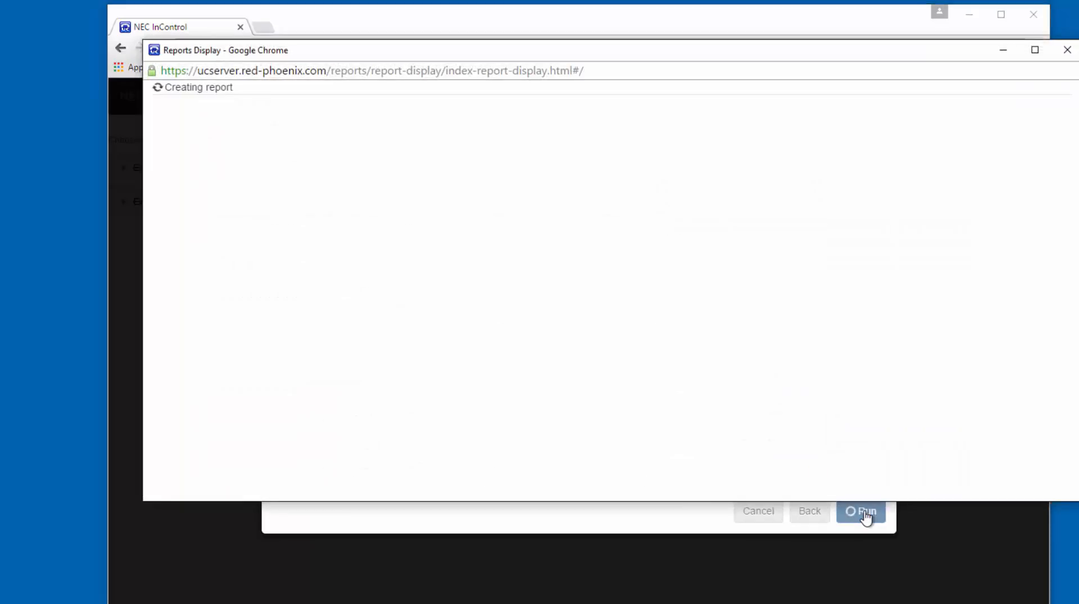
- Switch the hourly SIP Trunks utilization results to the chart view
click(861, 511)
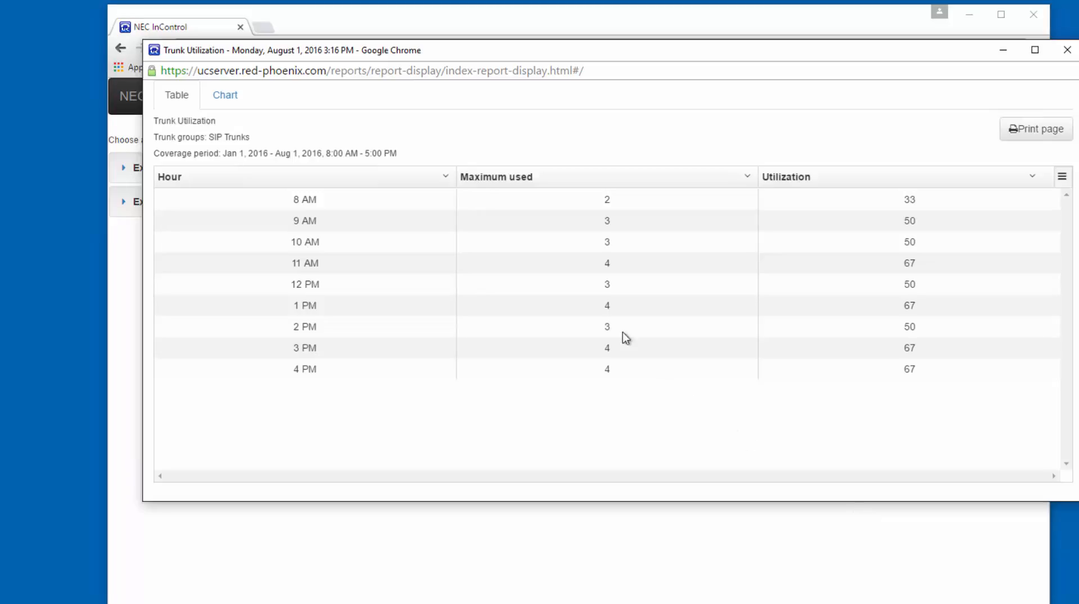
click(225, 95)
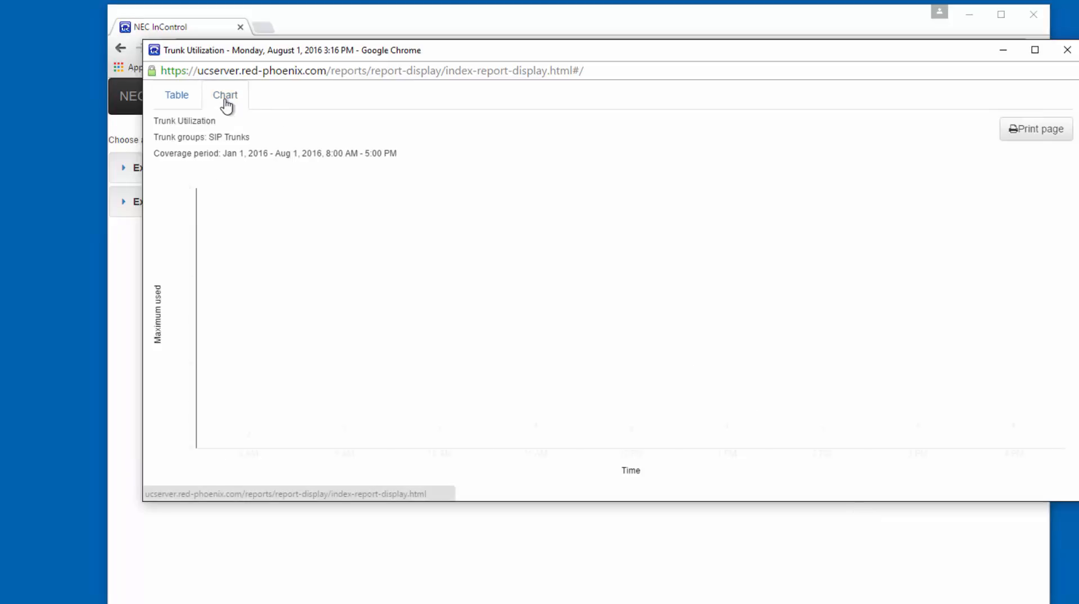
- View the Trunk Utilization hourly maximum SIP trunk usage bar chart, then close the report
click(224, 95)
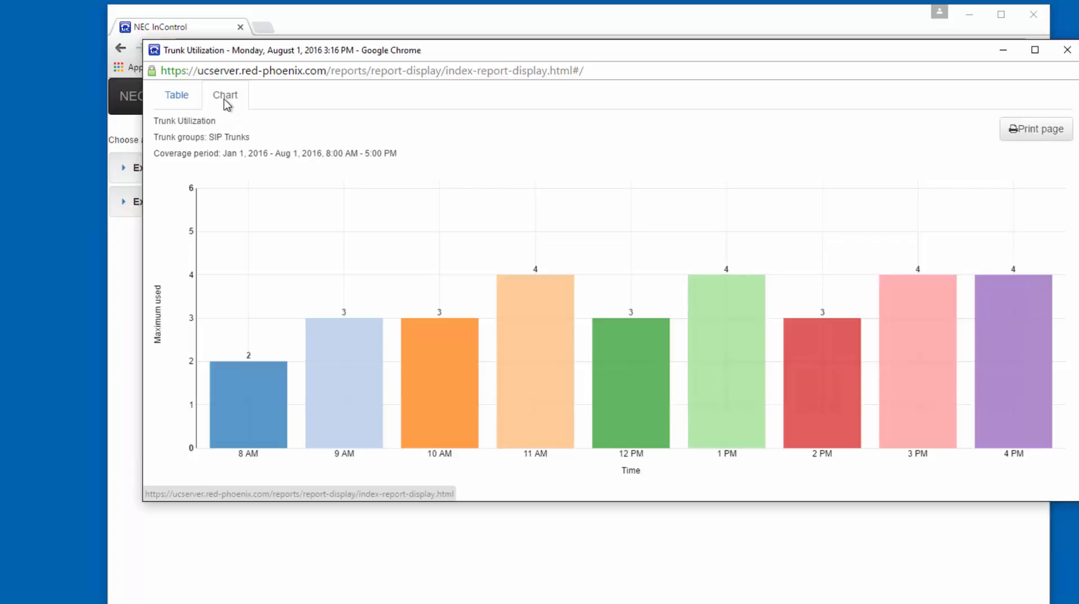
mouse_move(218, 160)
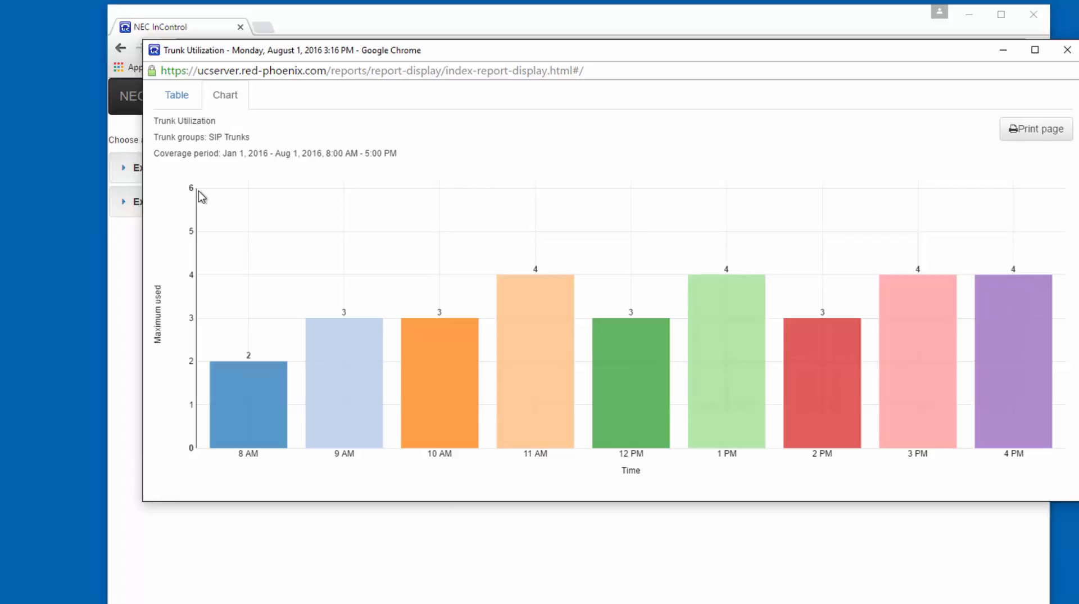
mouse_move(311, 193)
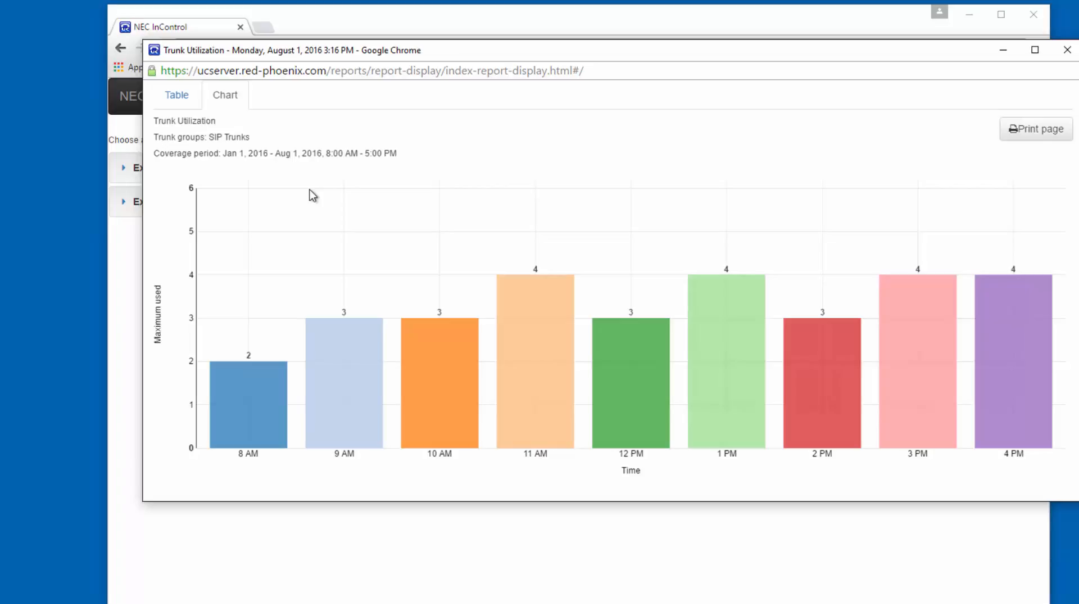
mouse_move(1035, 49)
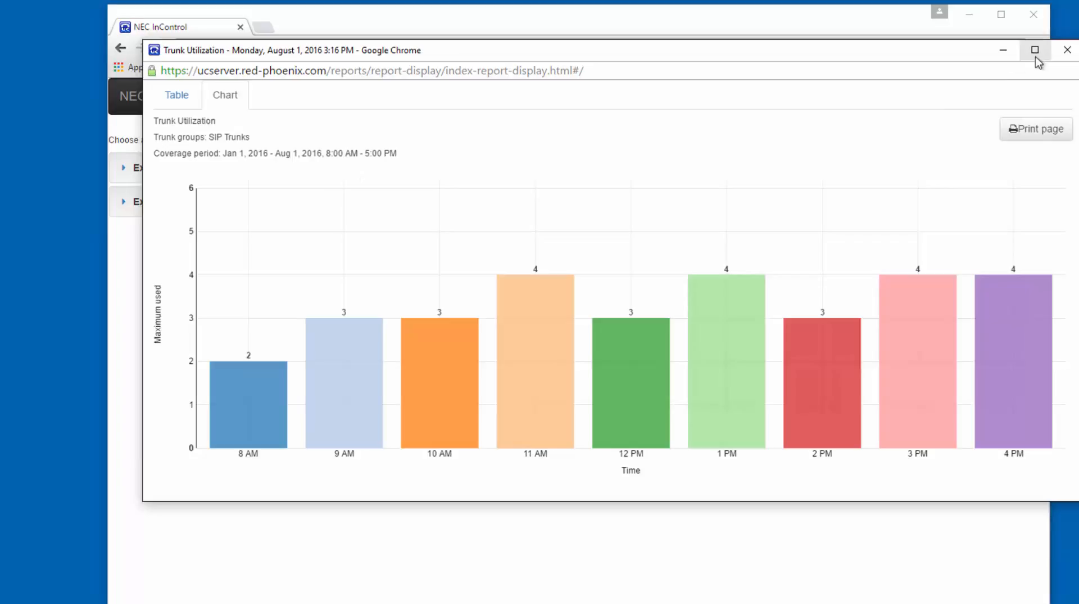
mouse_move(1068, 50)
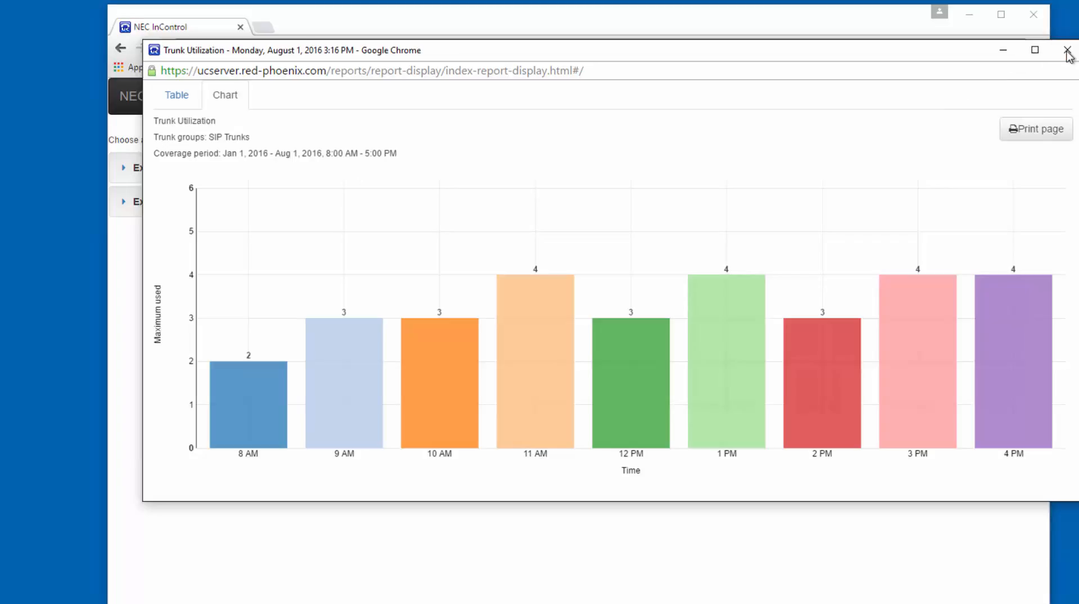
click(1067, 50)
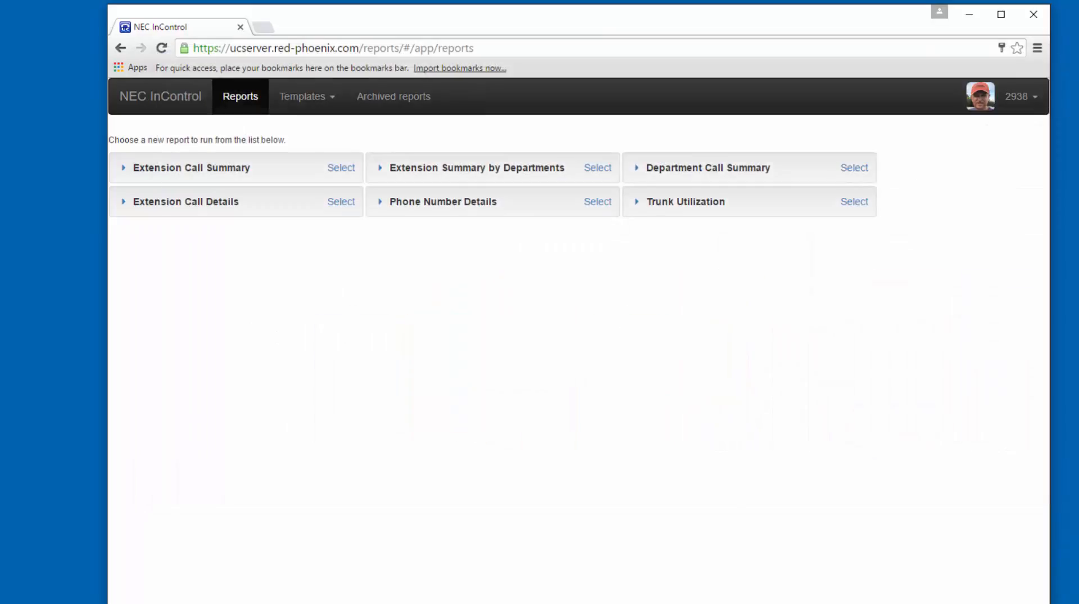